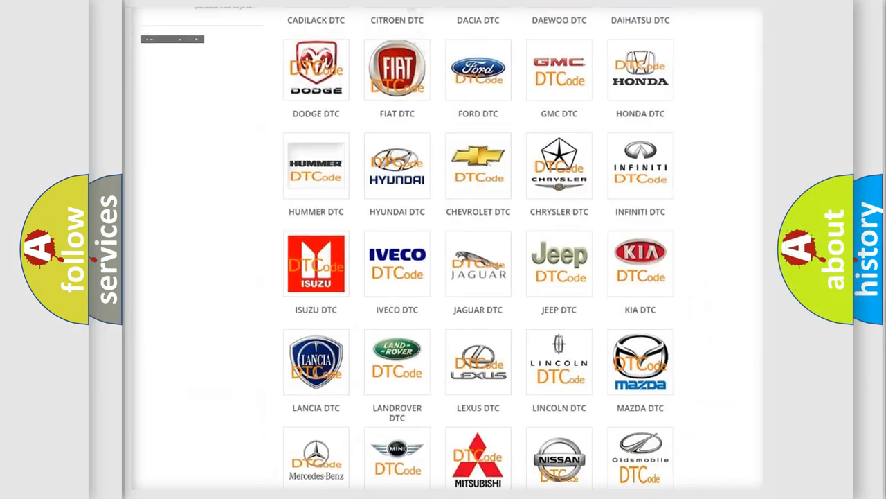
Step: Open the ALFA ROMEO DTC list from the brand grid and scroll through its codes
scroll(up, 3)
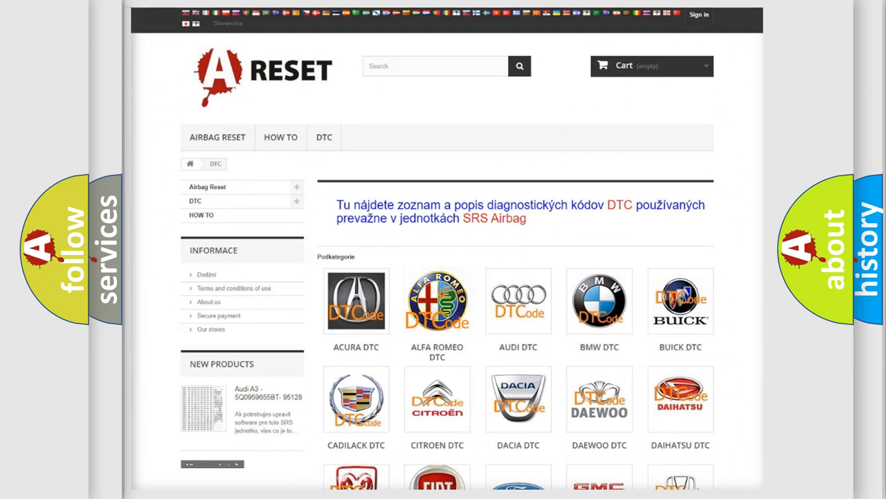
click(438, 300)
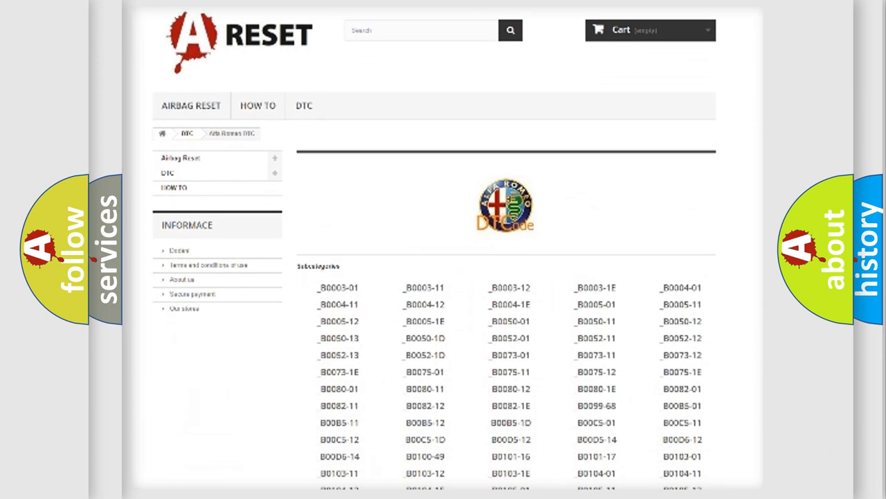
scroll(down, 3)
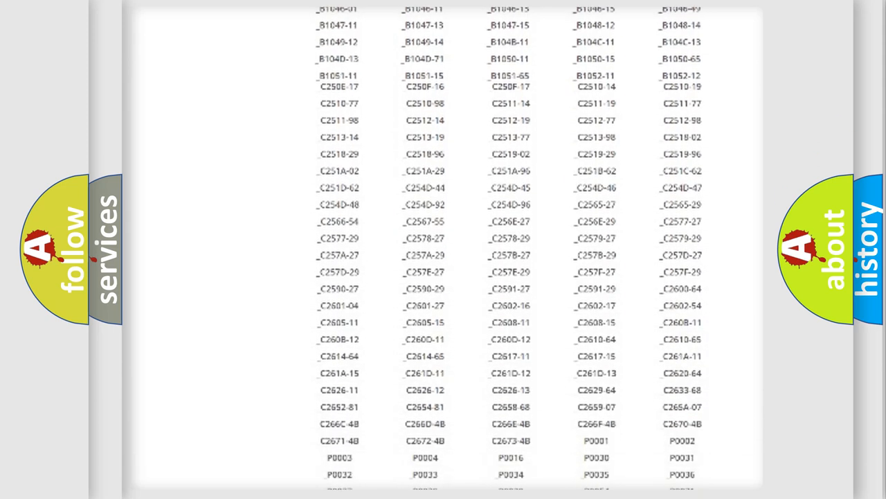
scroll(up, 3)
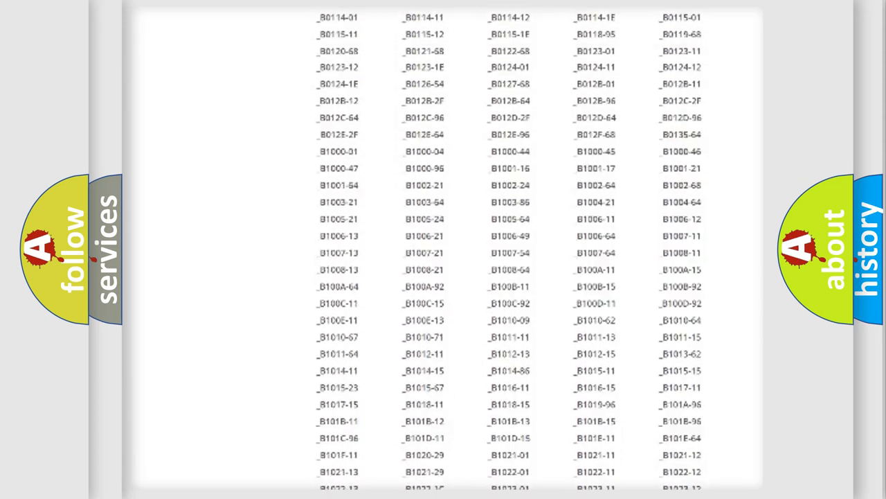
scroll(up, 3)
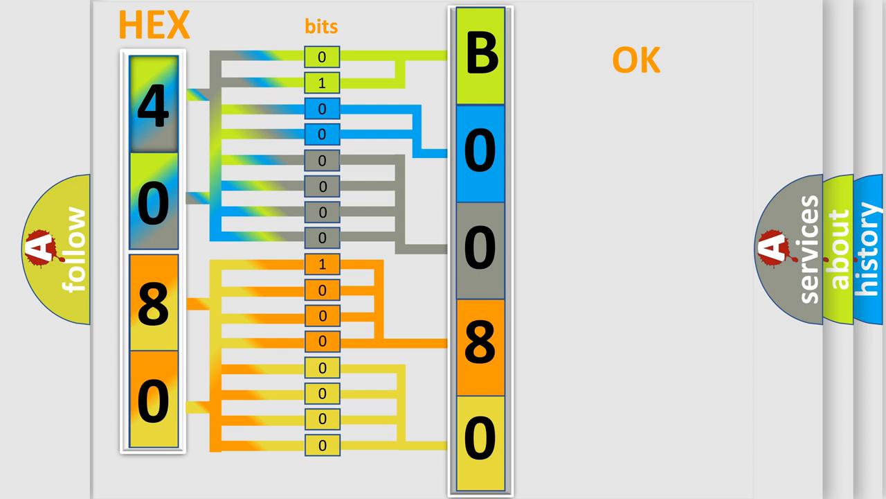
Step: Show the B0080-01 card's definition, then its description and cause (coupled squib lines)
click(637, 58)
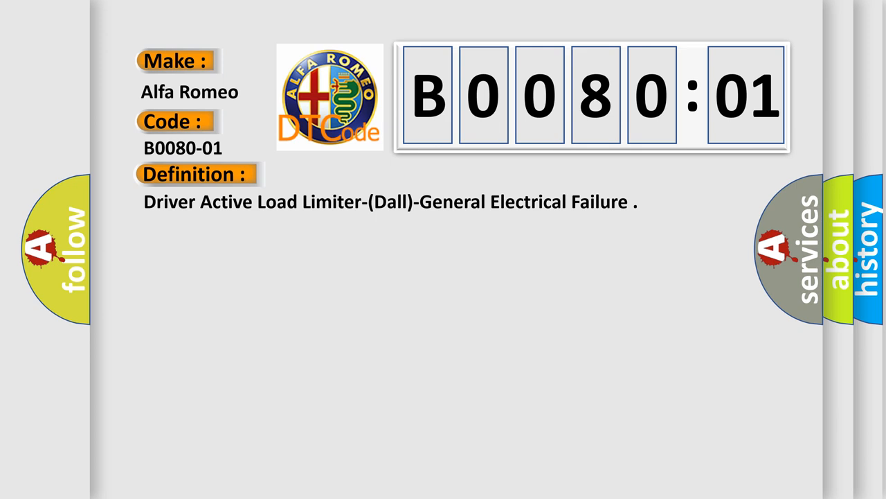
click(360, 175)
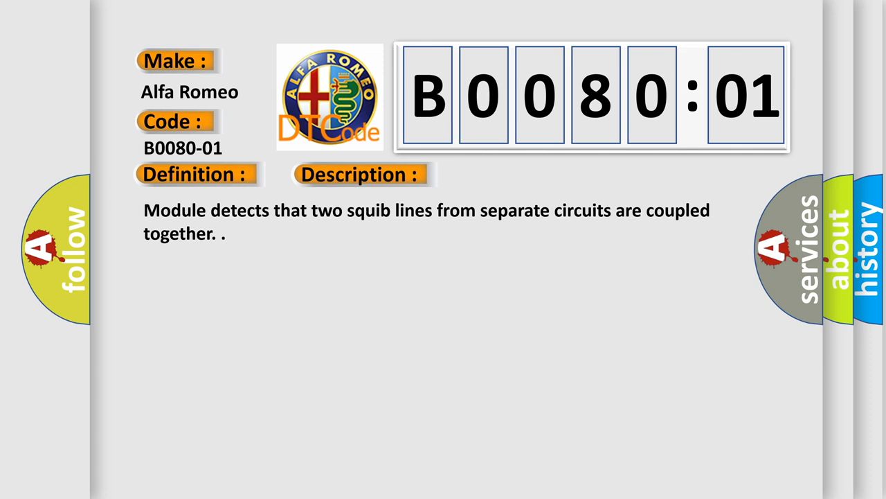
click(510, 175)
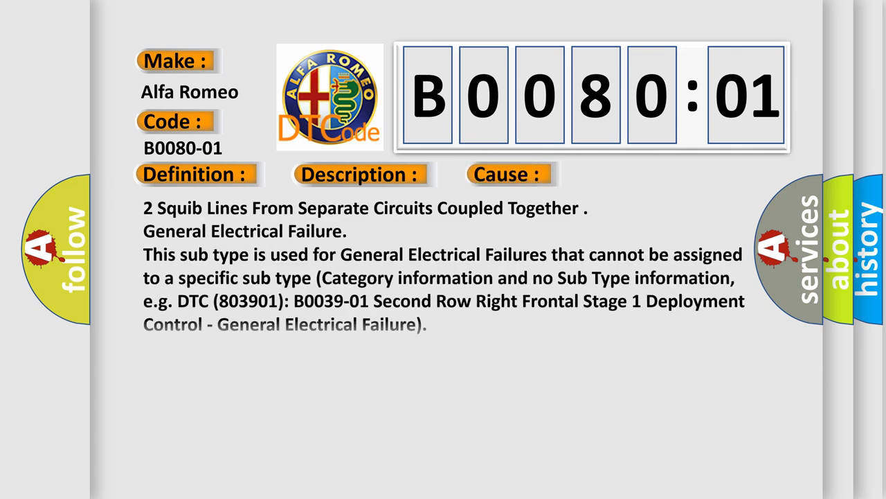